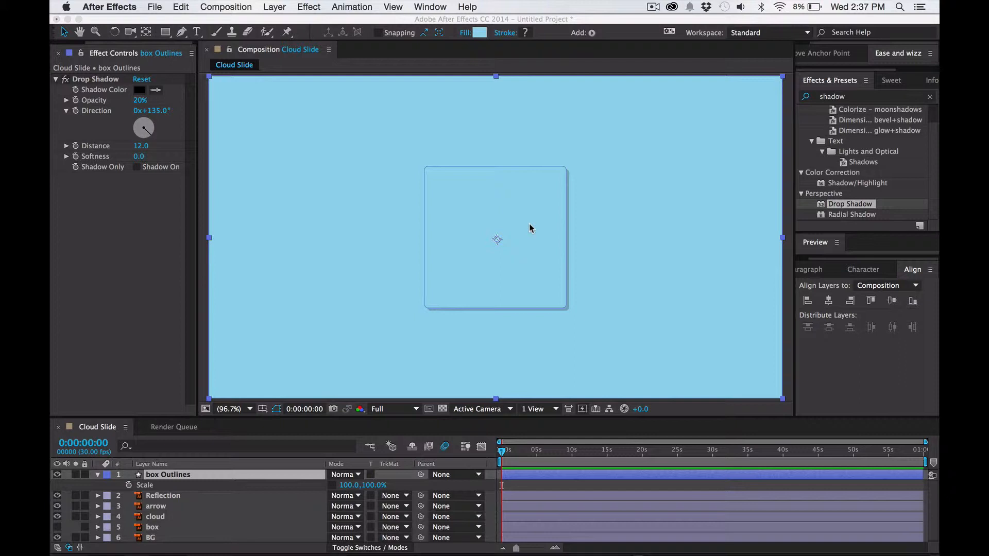
pyautogui.moveTo(202, 481)
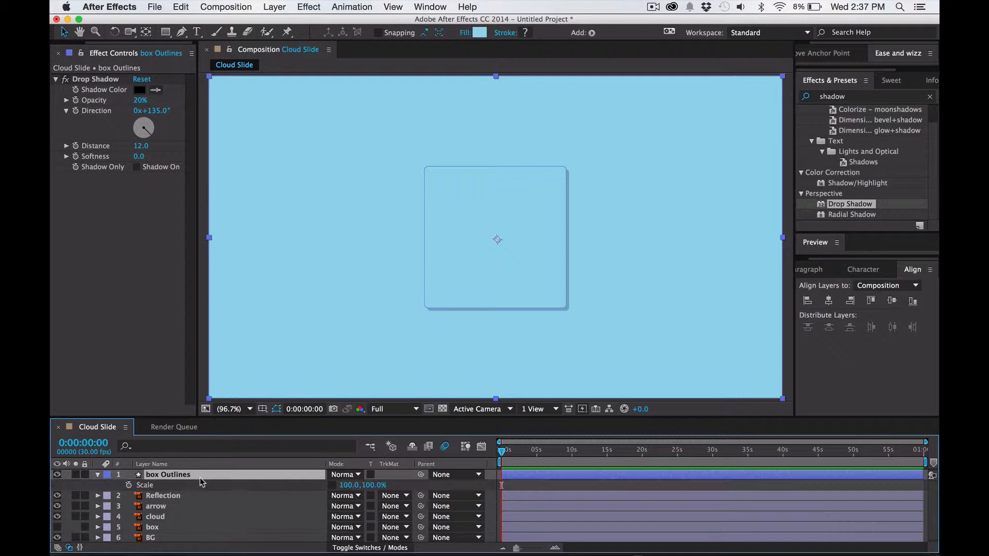
pyautogui.moveTo(322, 484)
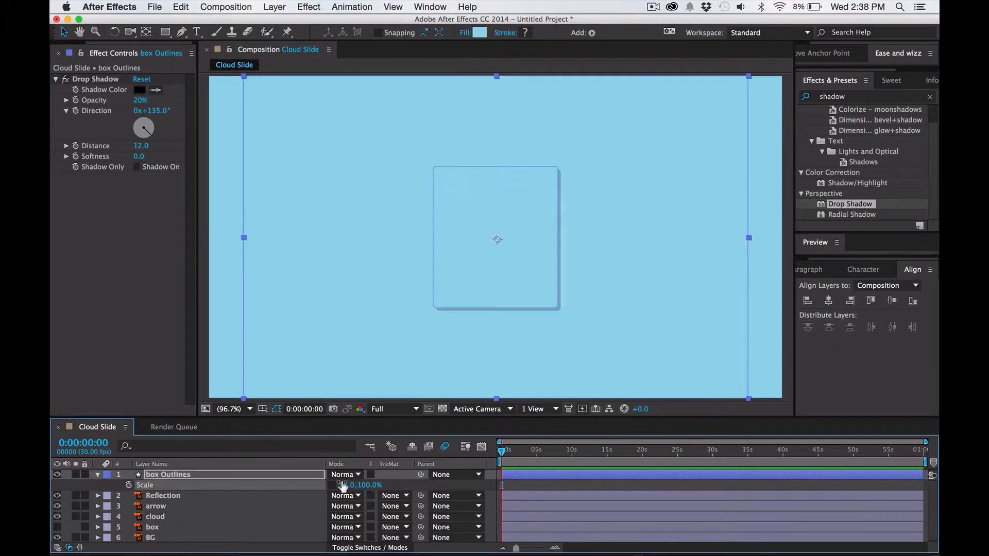
# Drag the box Outlines Scale value to set its keyframed scale
pyautogui.moveTo(361, 485); pyautogui.dragTo(340, 485)
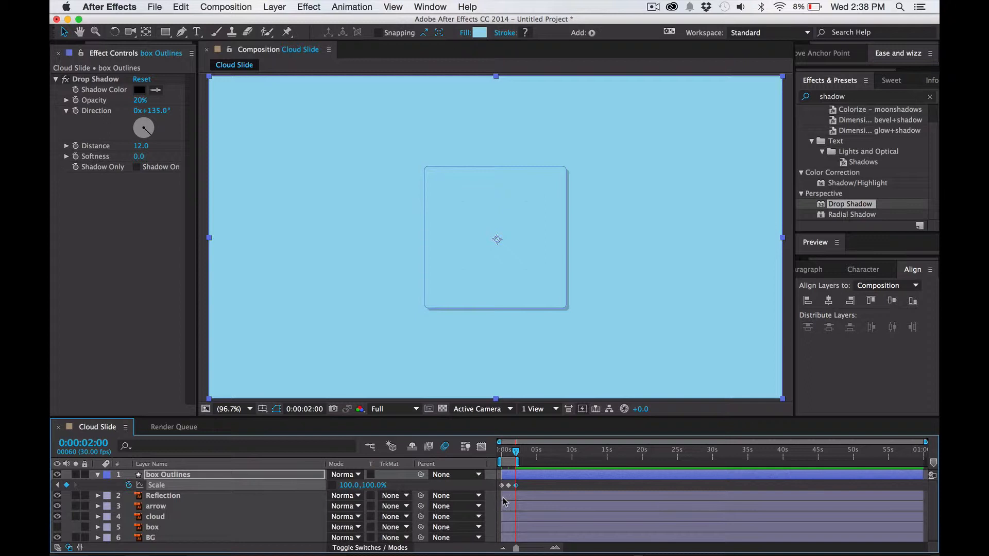
pyautogui.moveTo(508, 452)
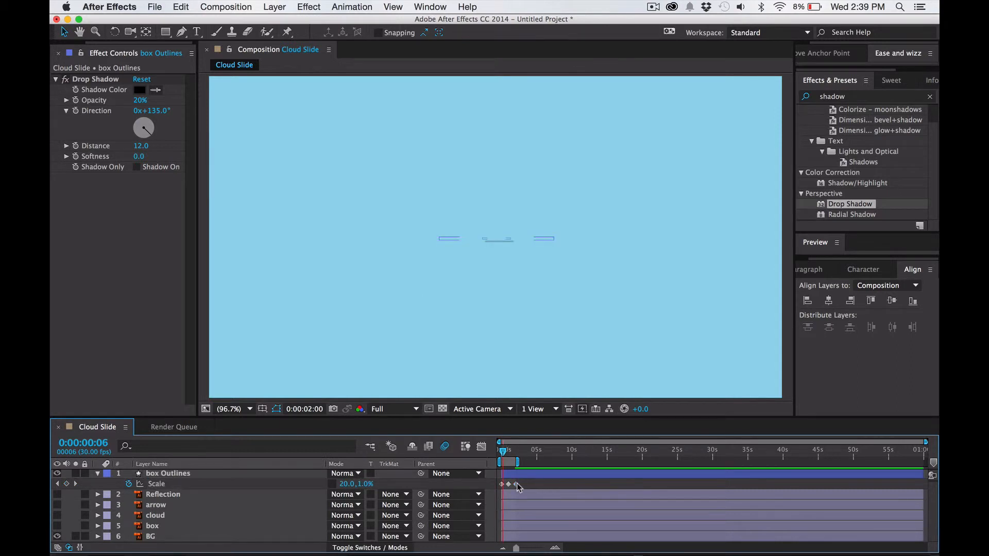
# Select the three box Outlines Scale keyframes and open Keyframe Velocity
pyautogui.click(167, 472)
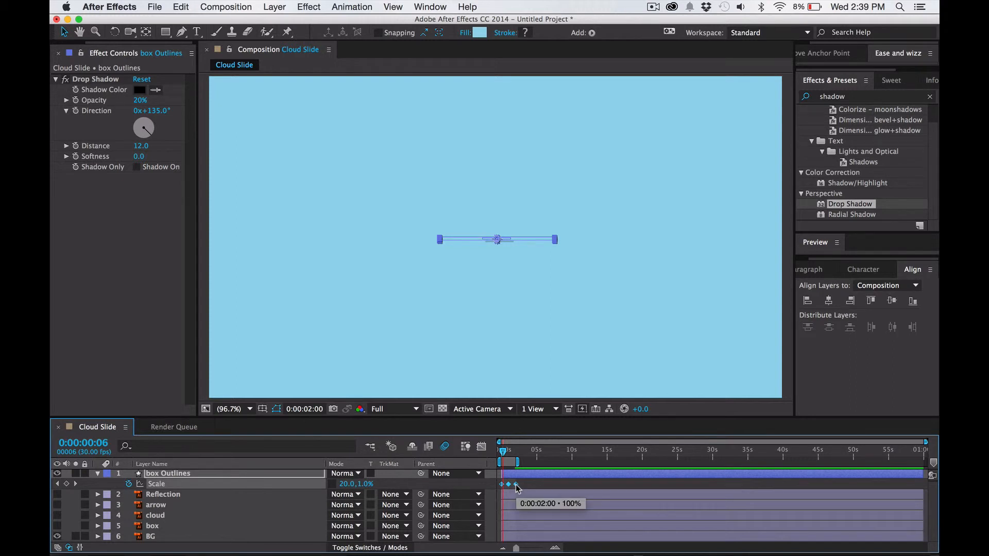
pyautogui.rightClick(506, 483)
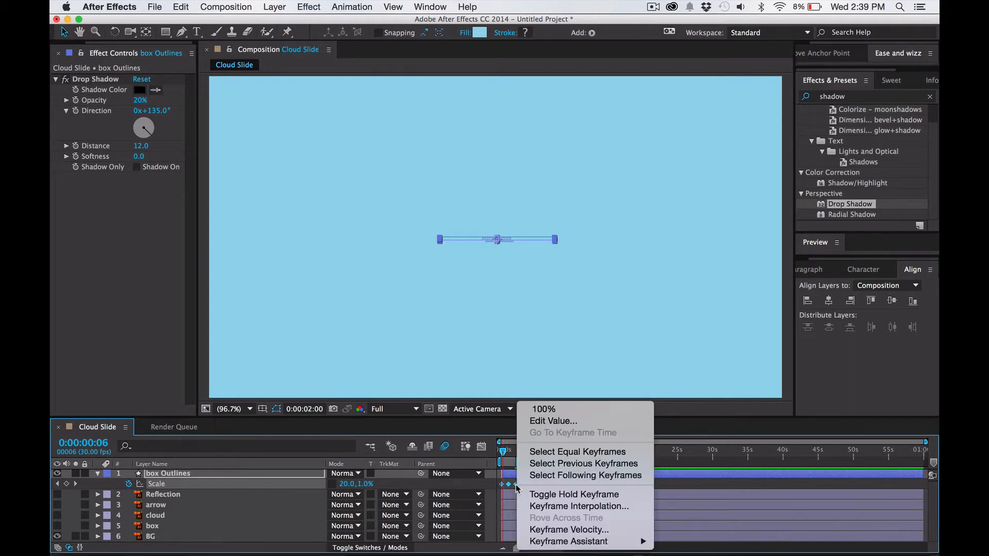
pyautogui.click(568, 529)
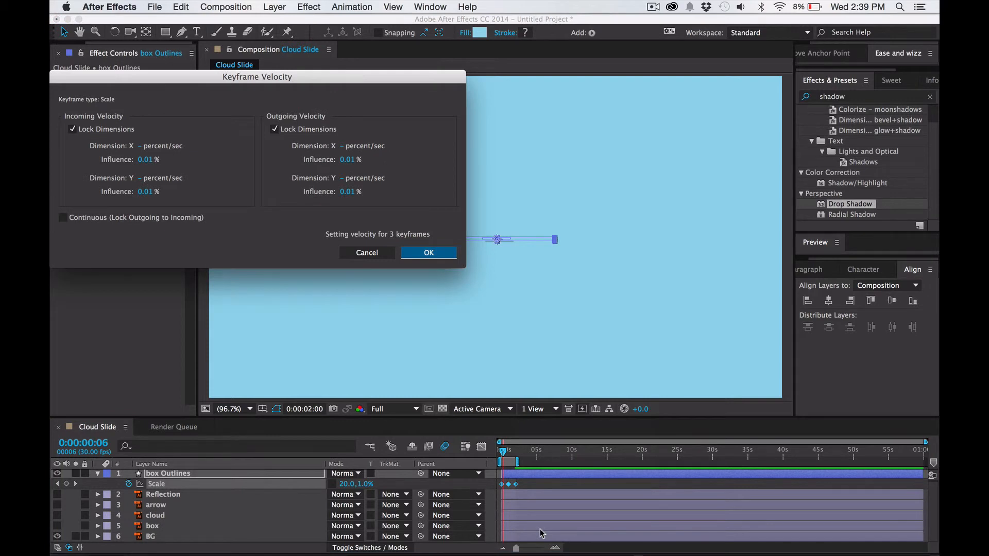
pyautogui.moveTo(146, 168)
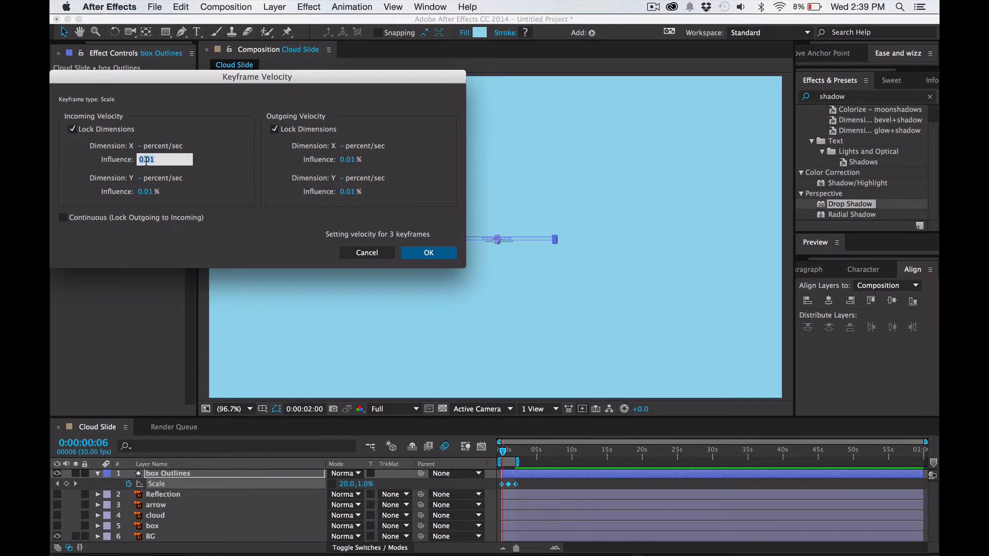
# Set keyframe velocity influence to 77% and apply it to the Scale keyframes
pyautogui.write('77')
pyautogui.click(350, 159)
pyautogui.write('7')
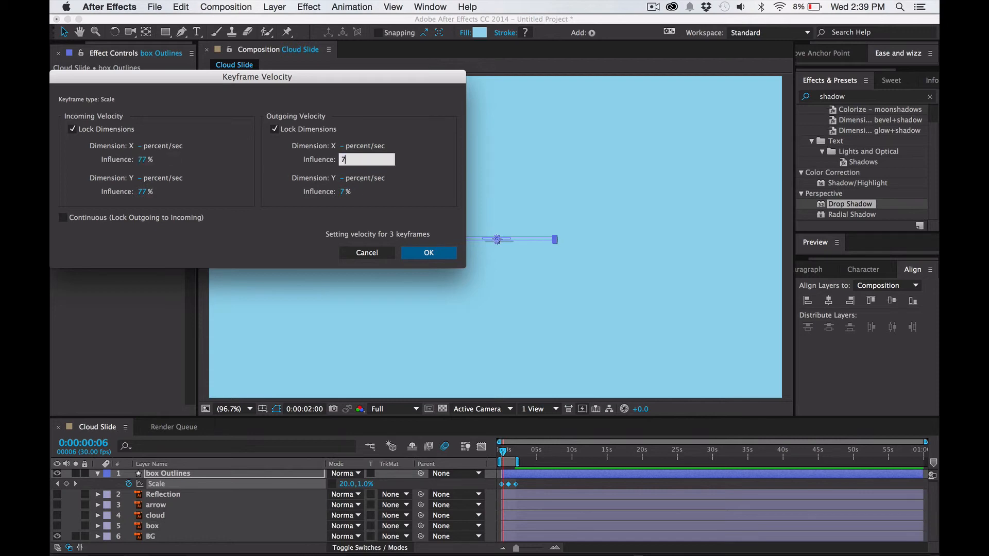
pyautogui.click(428, 253)
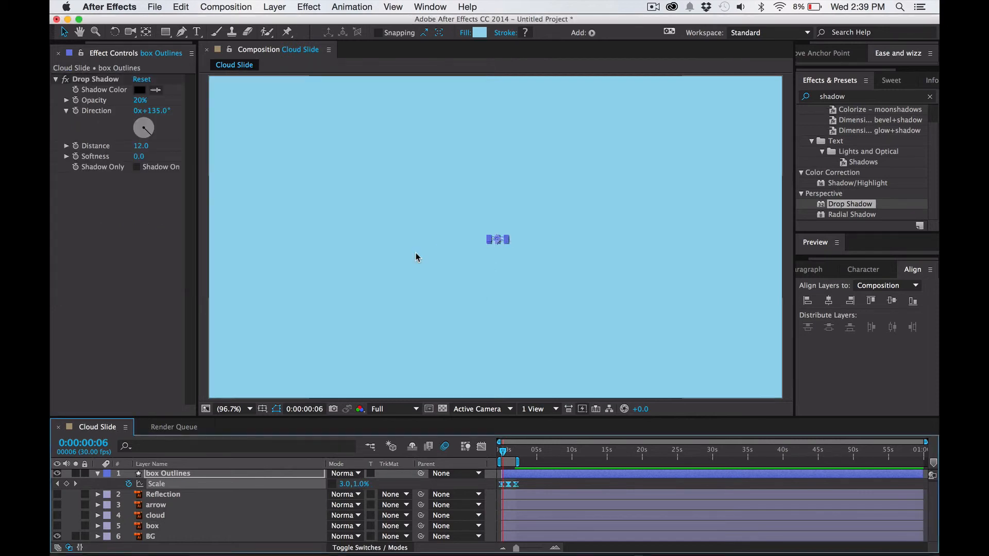